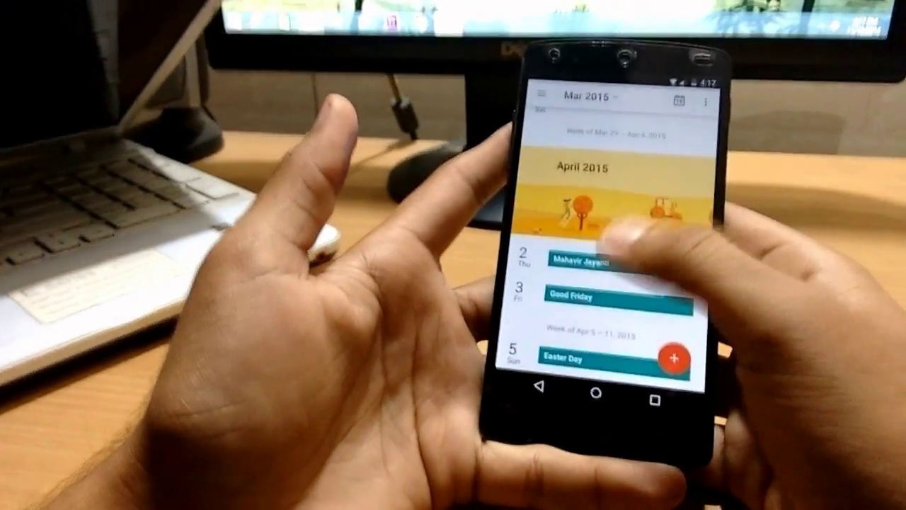
{"action": "scroll", "scroll_direction": "down", "scroll_amount": 3}
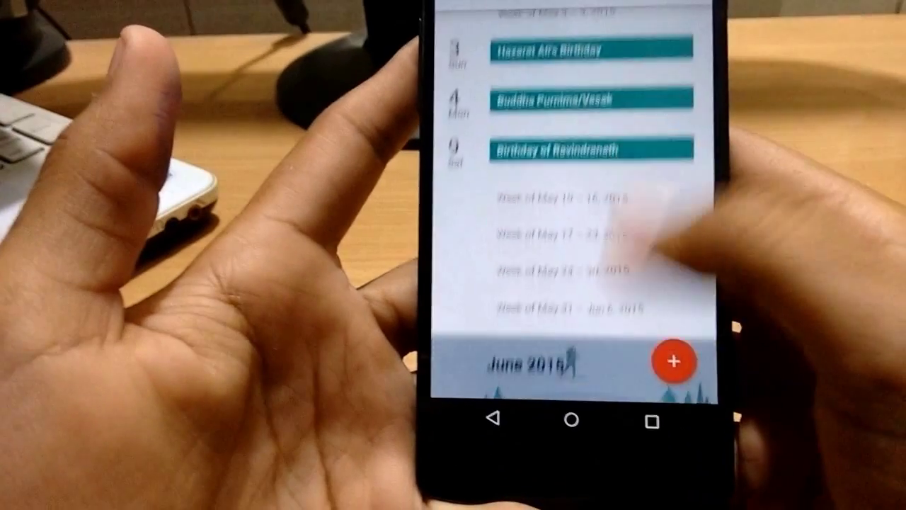